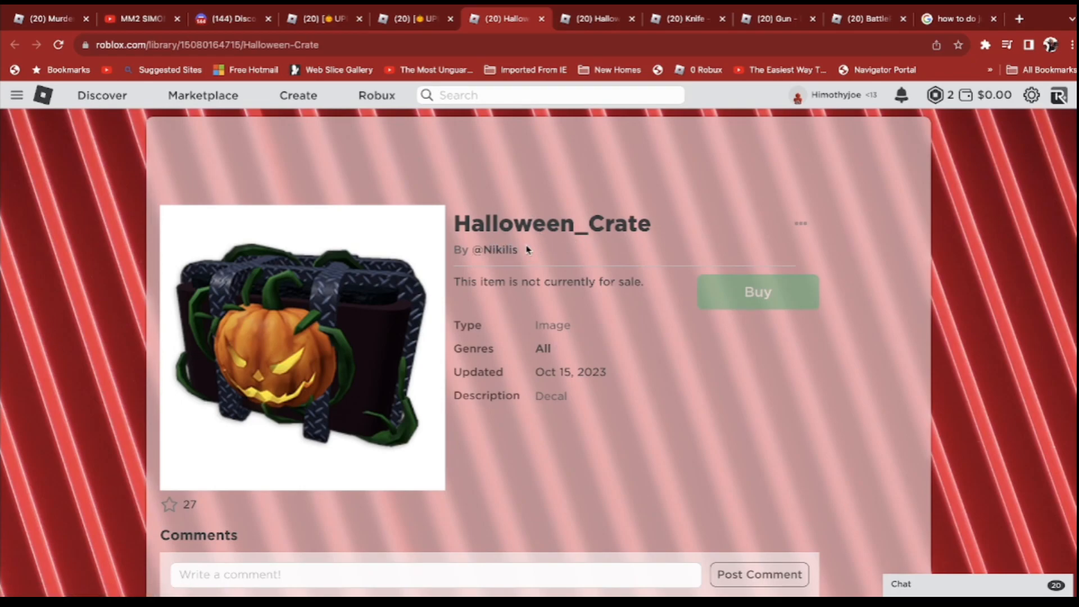
pyautogui.moveTo(733, 256)
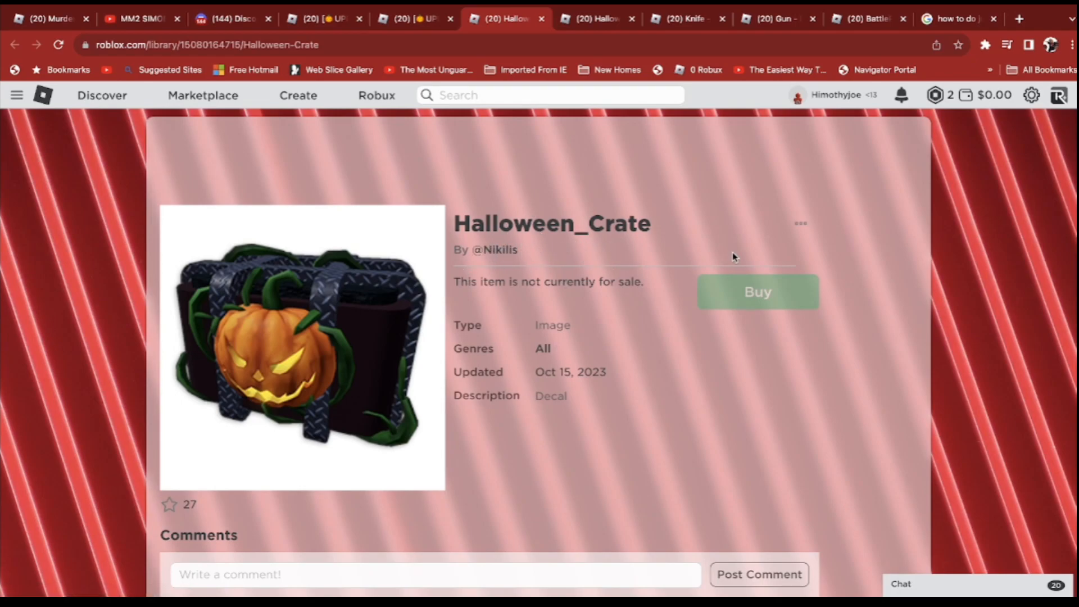
pyautogui.moveTo(495, 250)
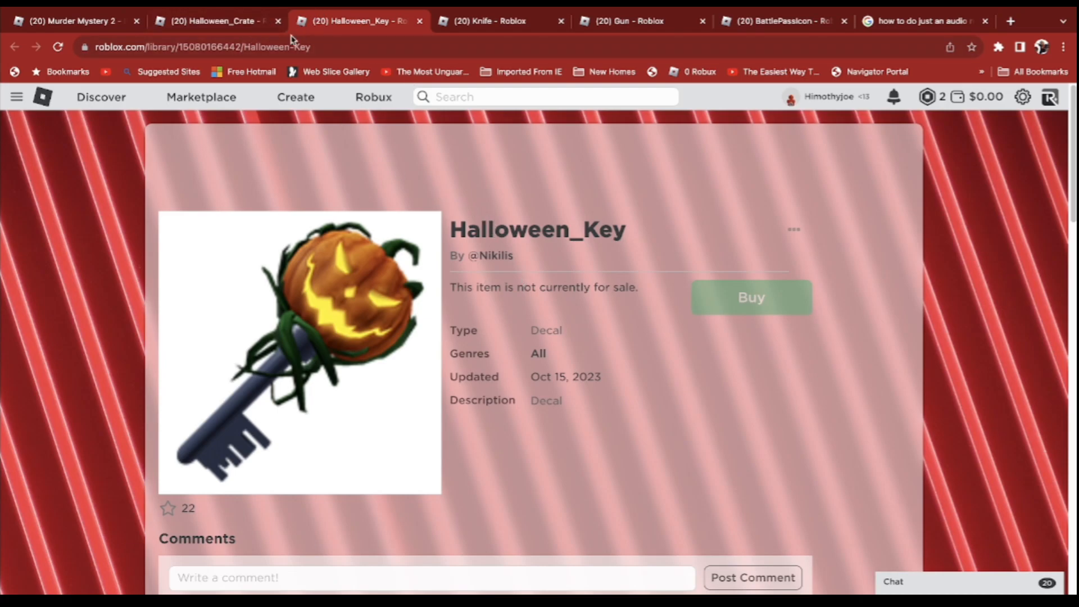
# Revisit the Halloween_Crate and Halloween_Key pages, then view Nikilis's Knife and Gun model pages
pyautogui.click(216, 20)
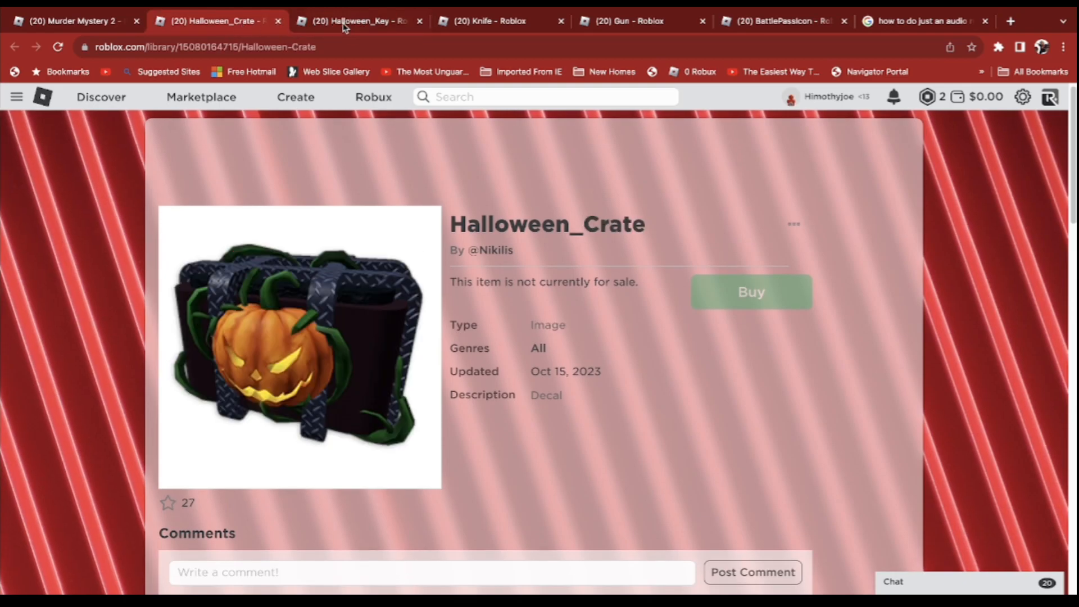
pyautogui.click(354, 20)
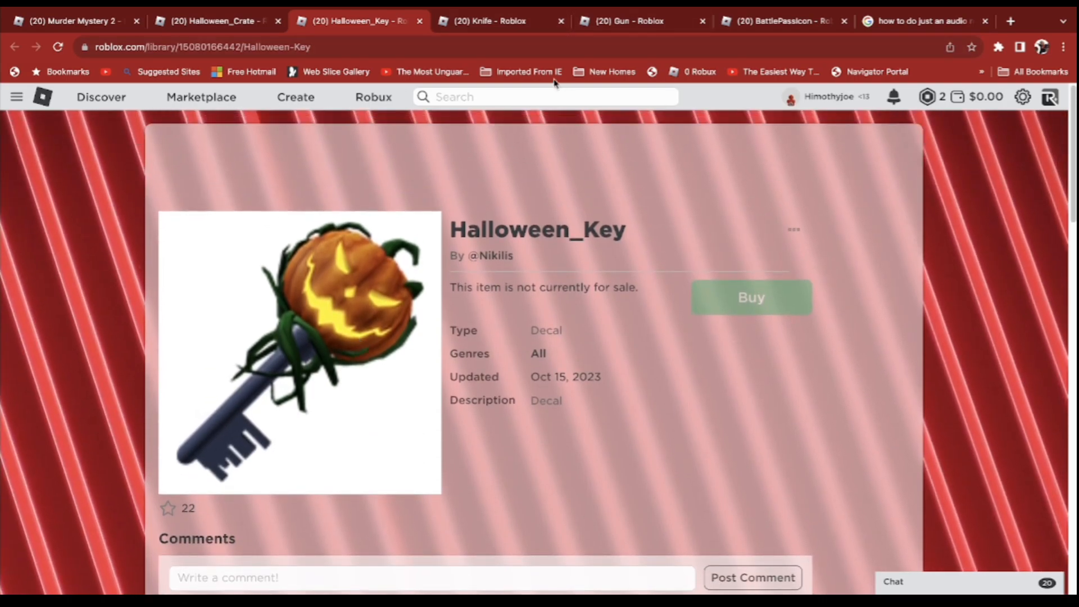
pyautogui.click(492, 20)
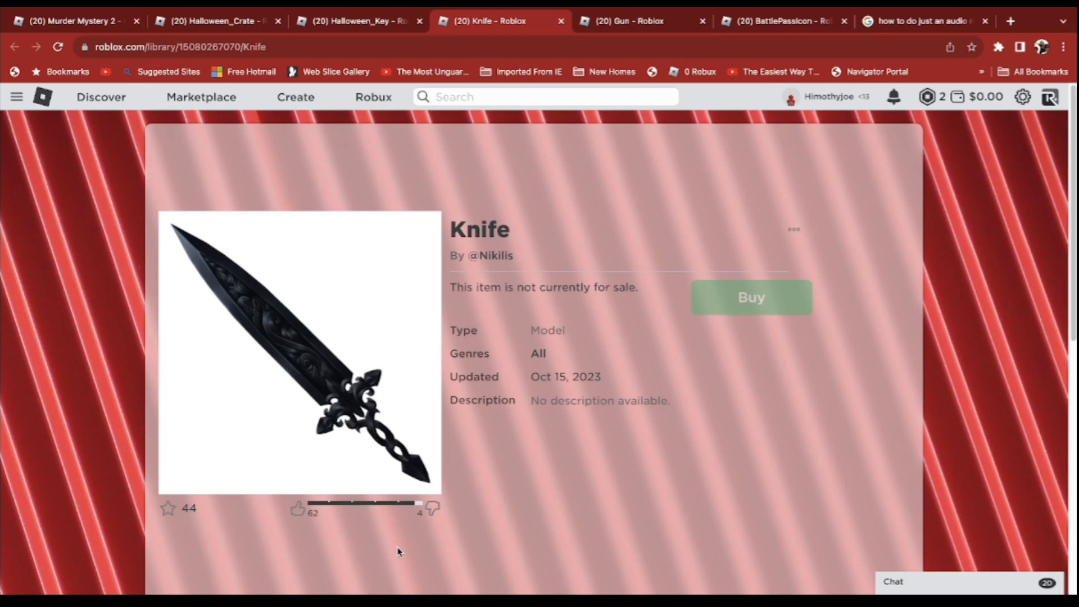
pyautogui.moveTo(425, 245)
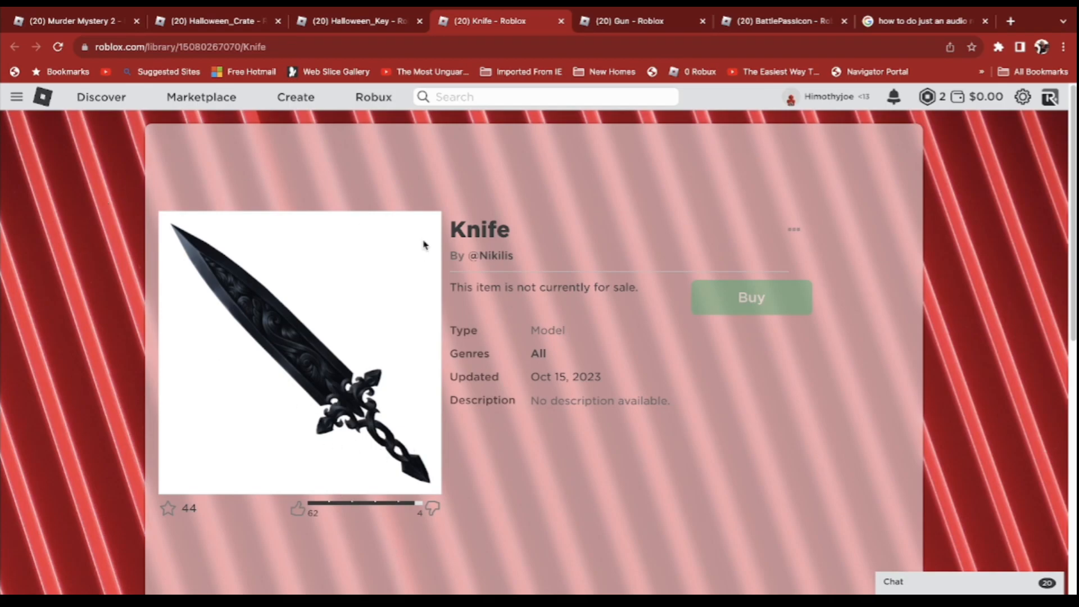
pyautogui.click(619, 20)
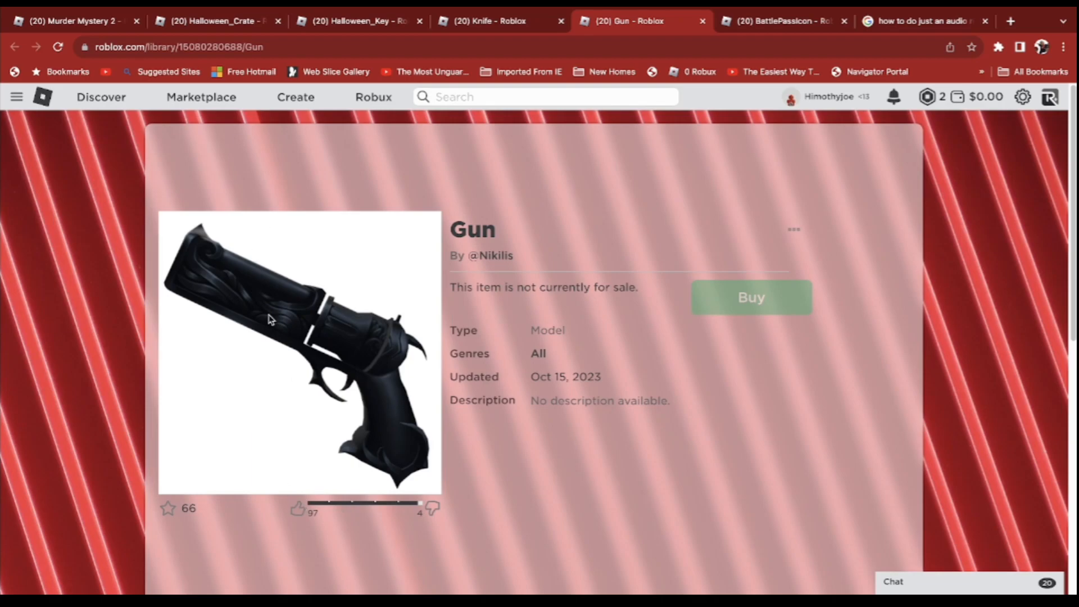
pyautogui.moveTo(247, 493)
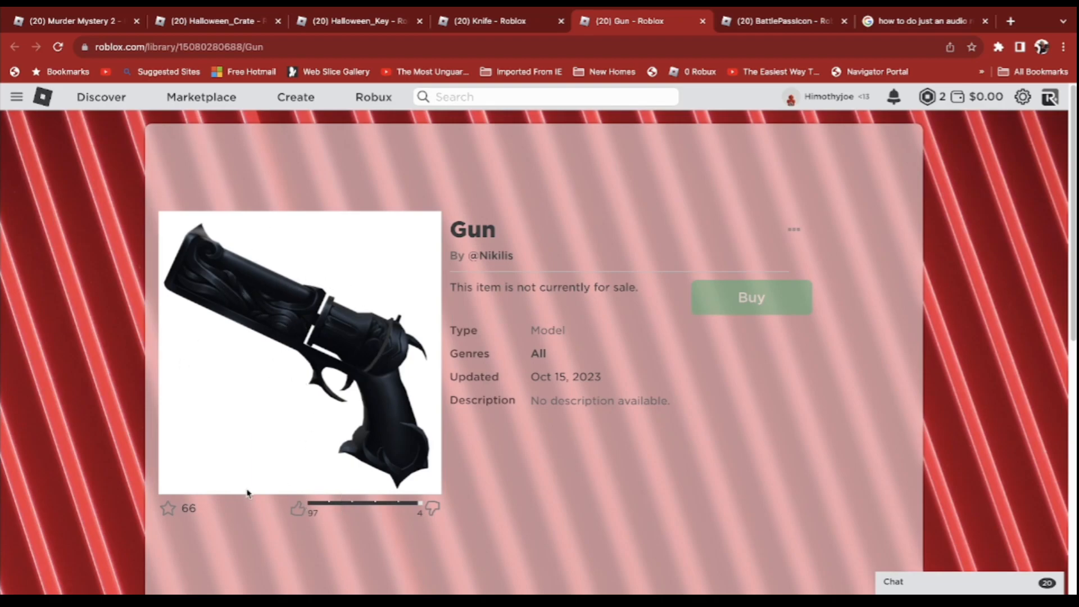
pyautogui.moveTo(306, 310)
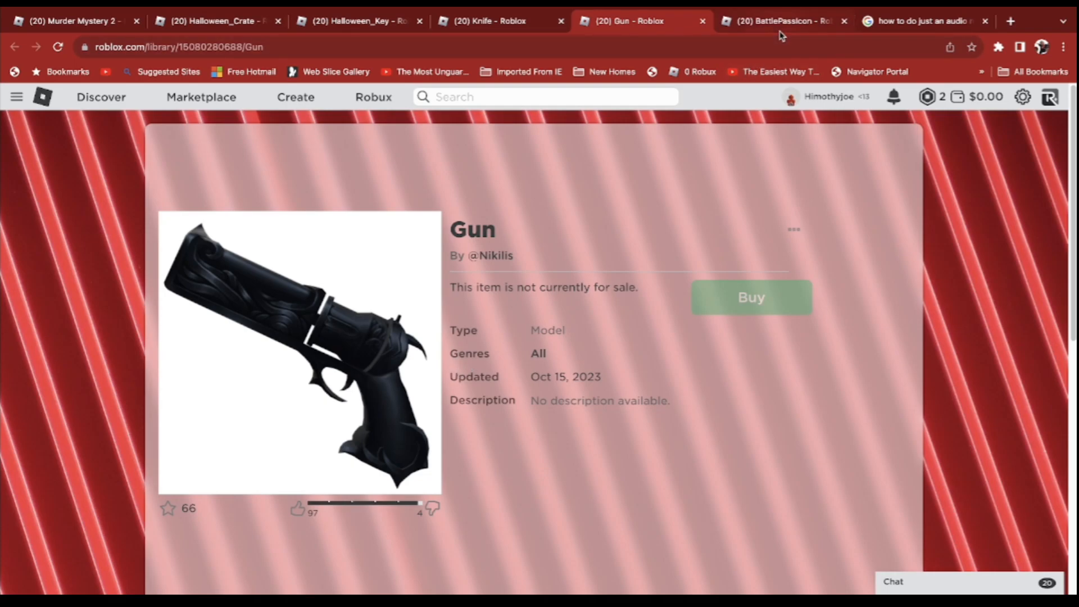
# View Nikilis's BattlePassIcon image asset page
pyautogui.click(781, 20)
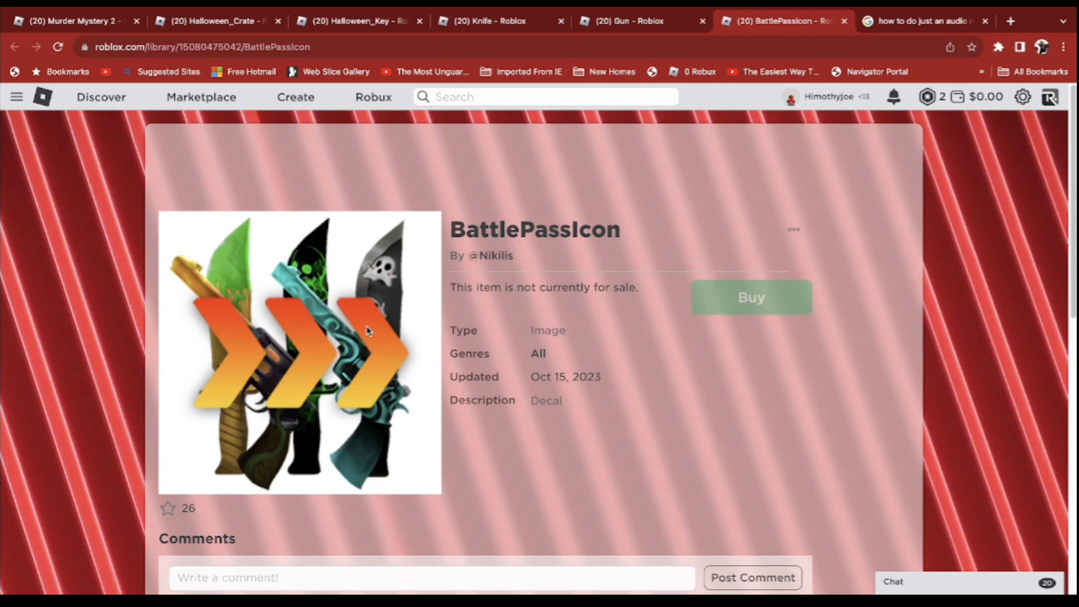
pyautogui.moveTo(285, 357)
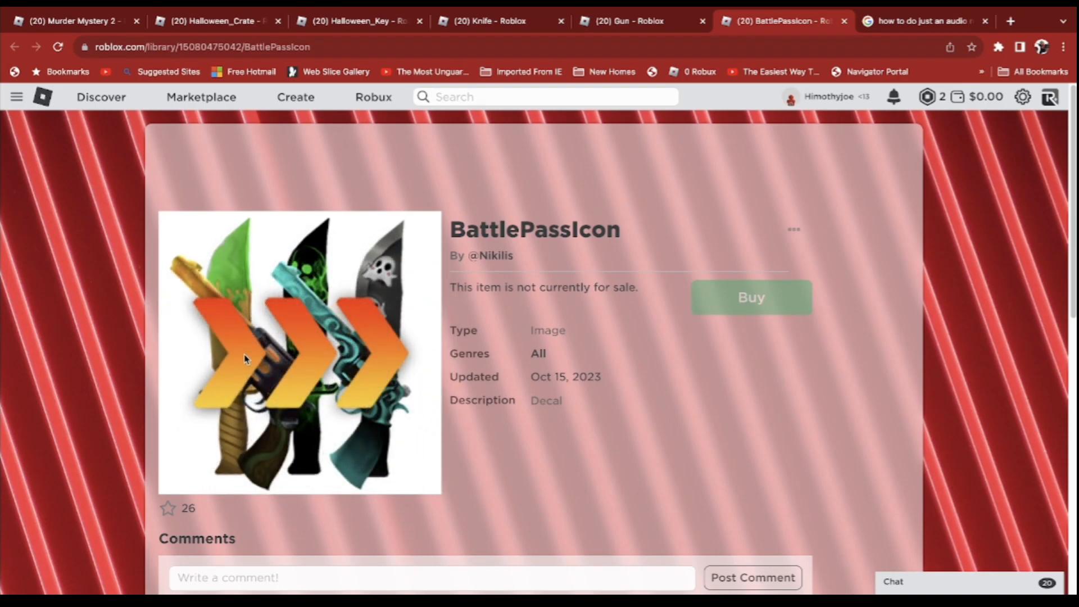
pyautogui.moveTo(297, 384)
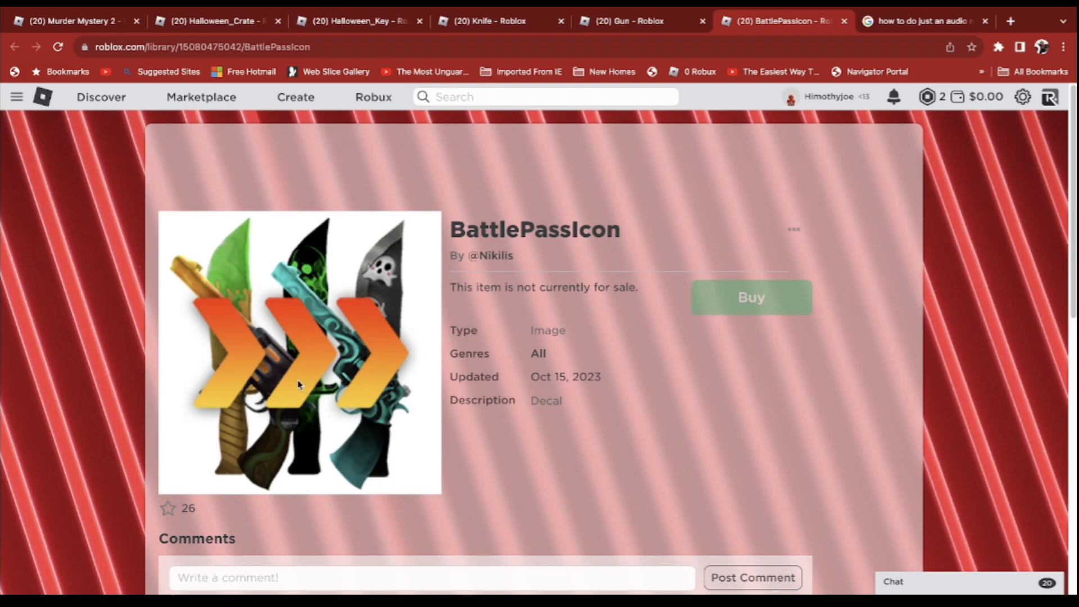